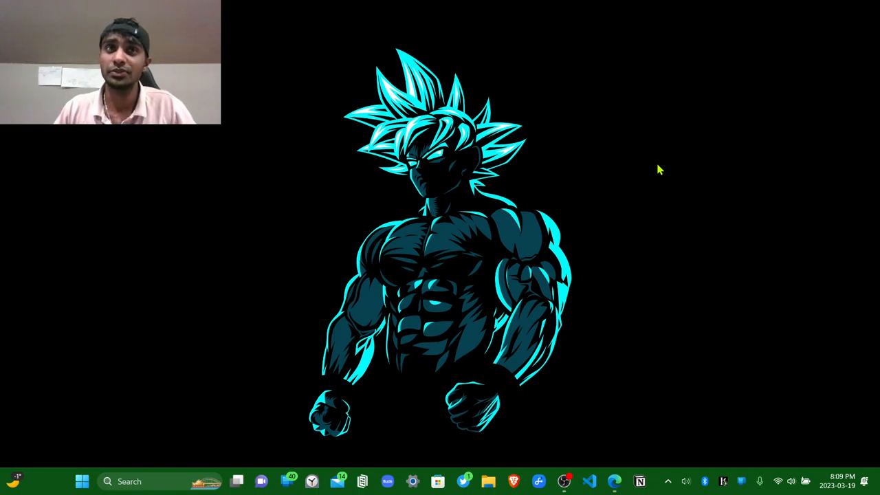
mouse_move(653, 300)
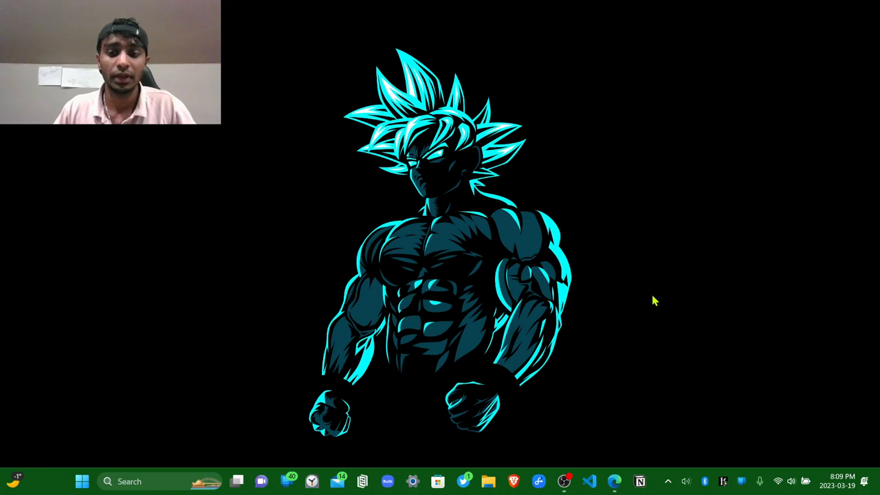
From the Skool screen-recorder thread's comments, open the recommended OBS Studio website.
click(82, 481)
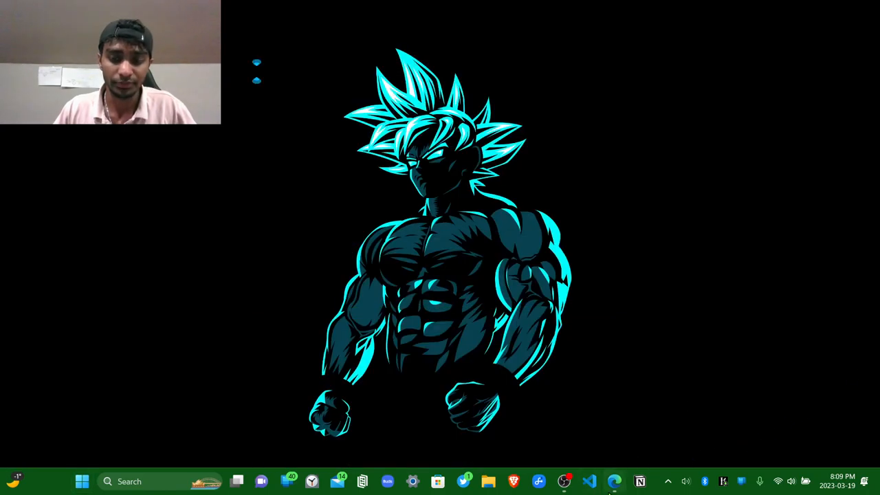
click(613, 481)
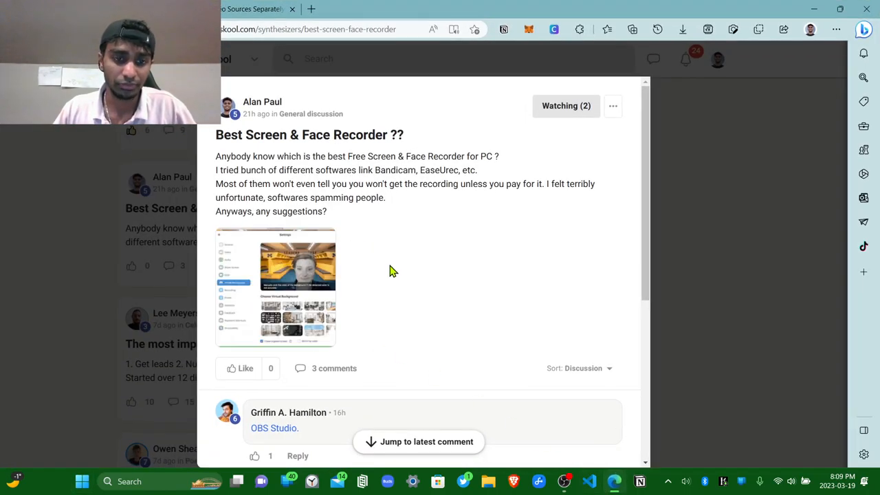
scroll(down, 3)
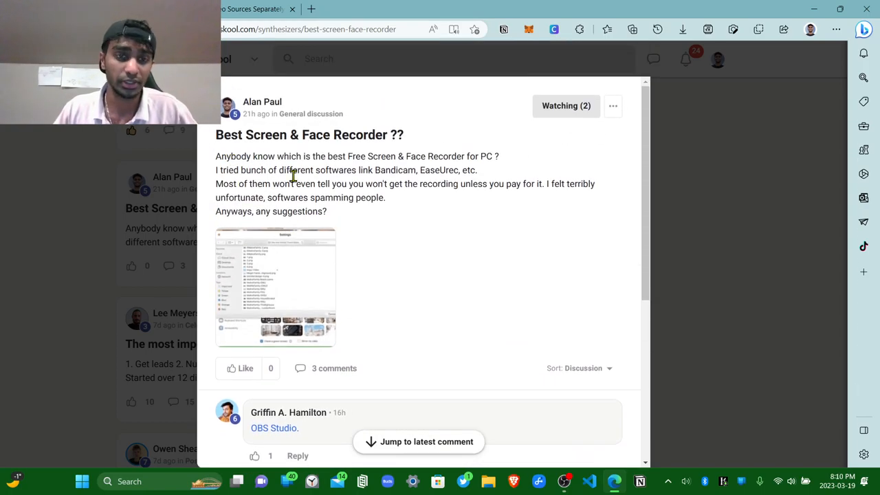
scroll(down, 3)
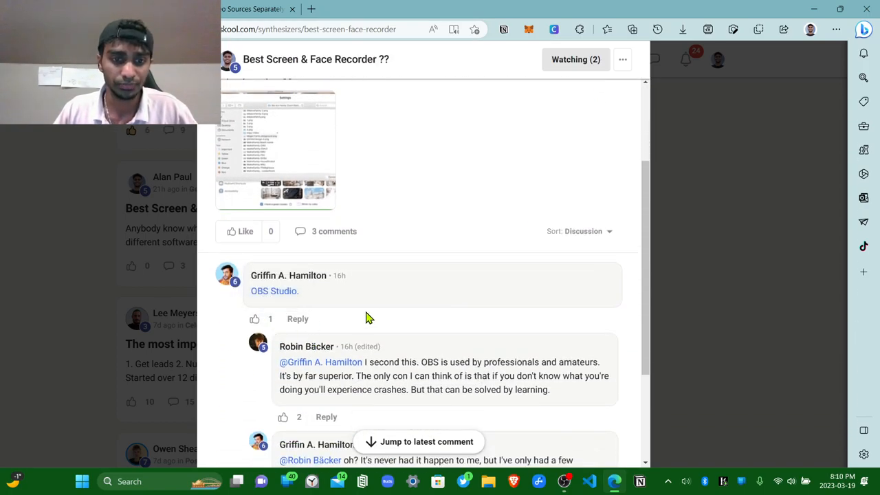
mouse_move(274, 291)
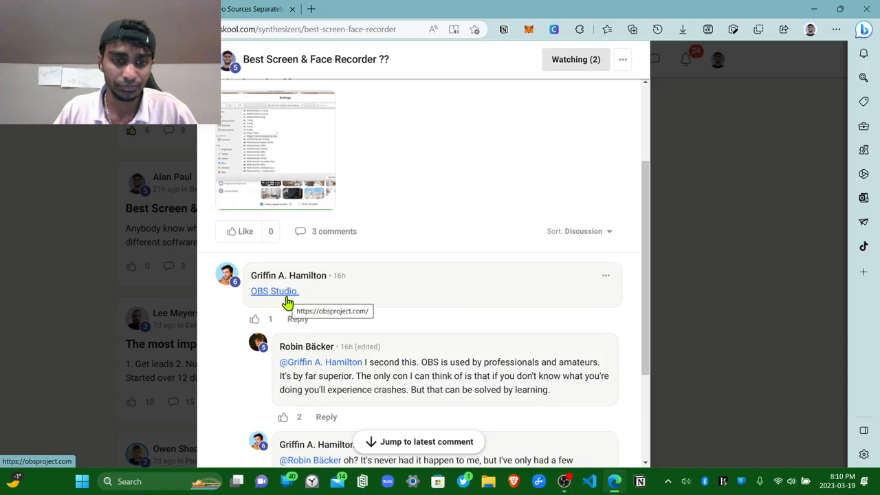
click(275, 291)
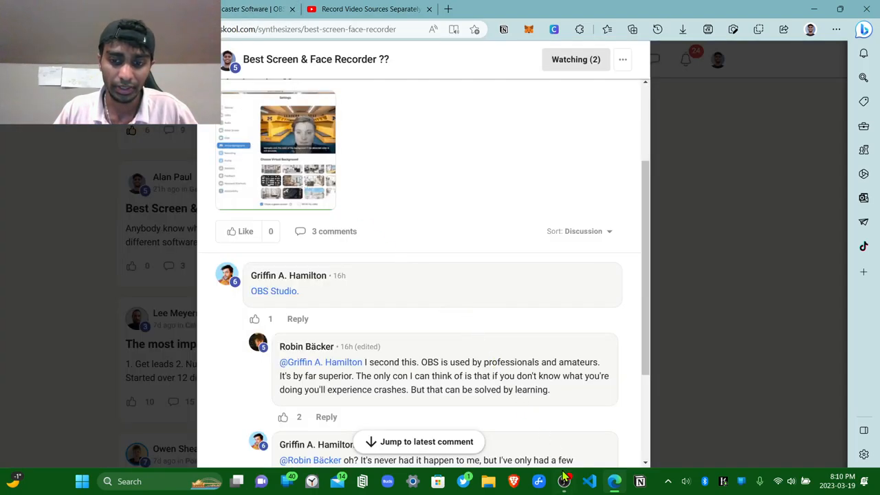
Bring OBS Studio forward to view its recording session, then switch to the installed-programs list.
click(564, 481)
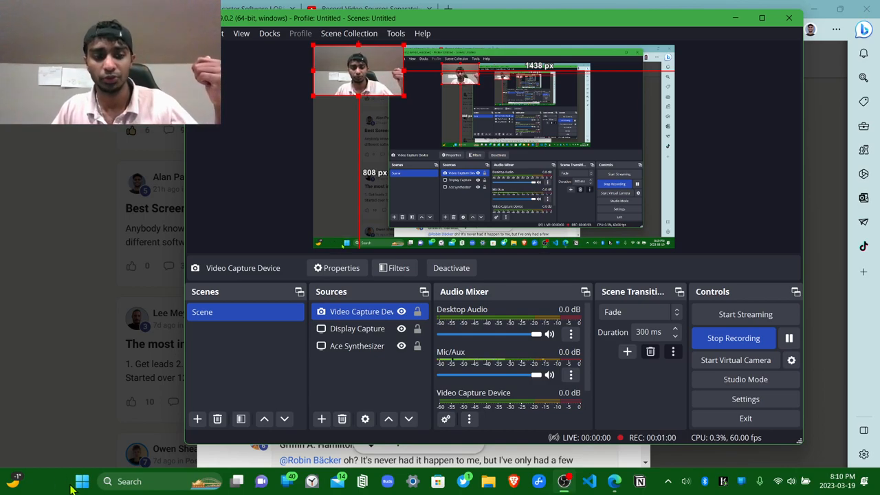
click(83, 481)
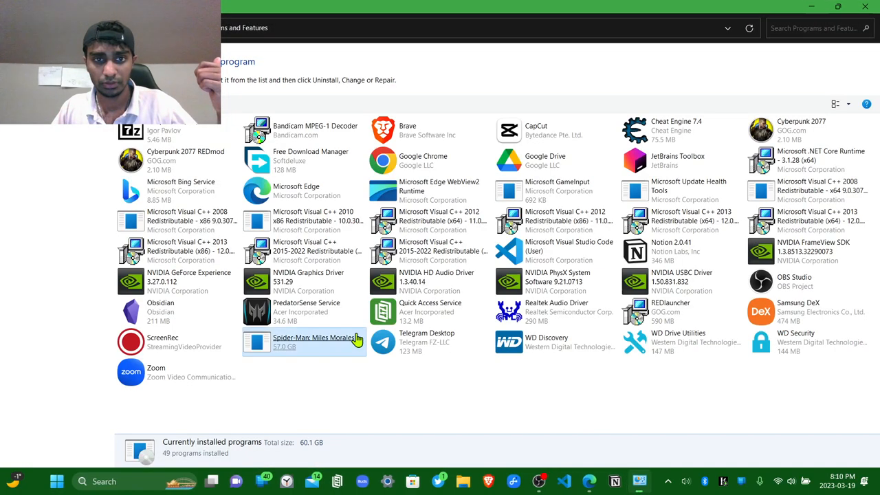
Launch ScreenRec's uninstaller from Programs and Features and confirm its removal.
click(162, 341)
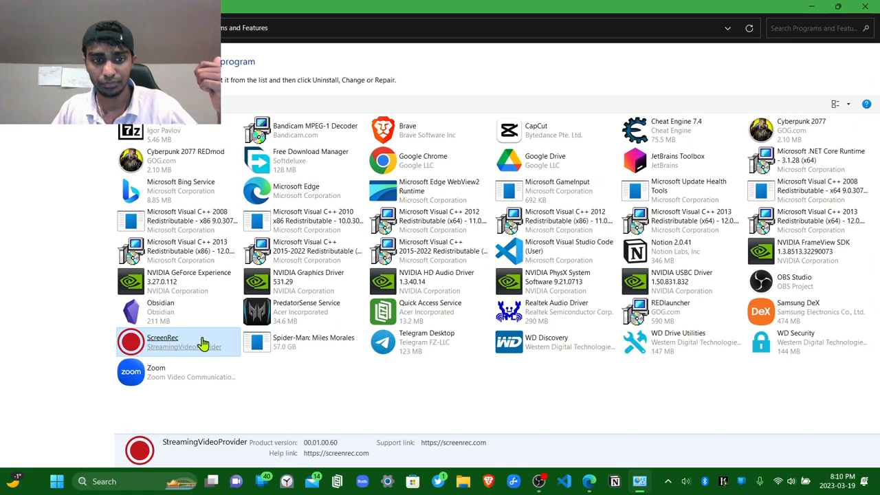
double_click(163, 340)
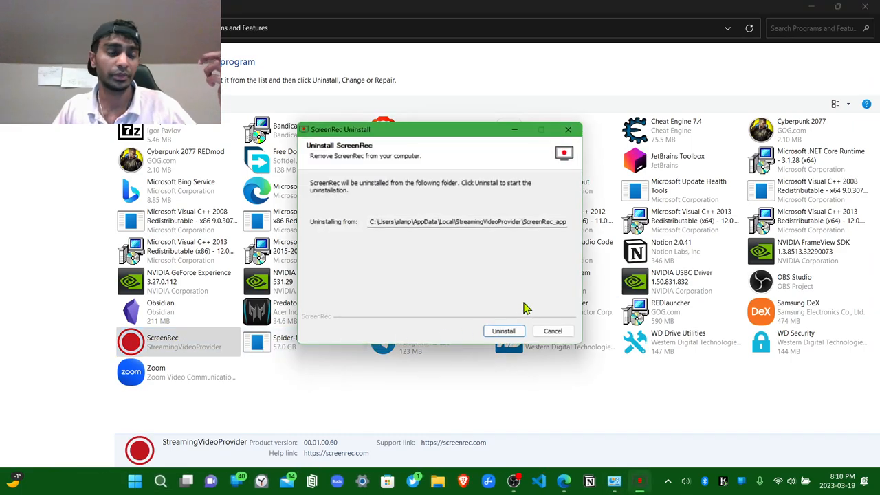
click(503, 330)
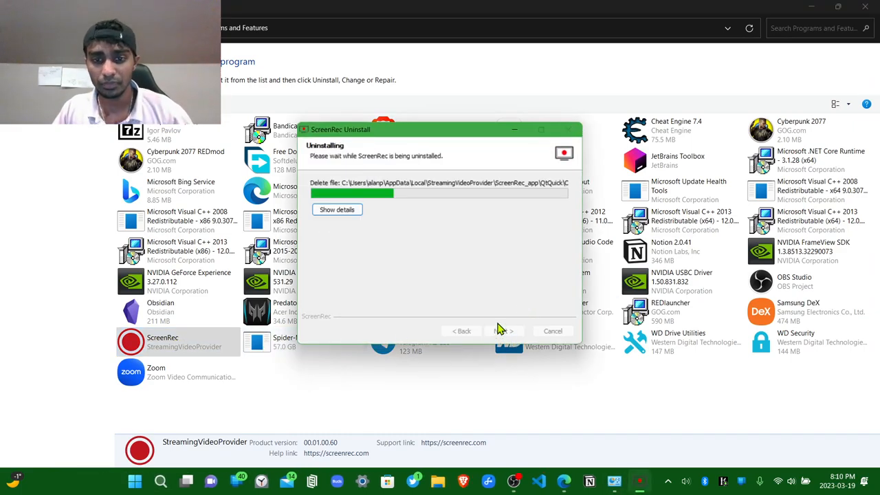